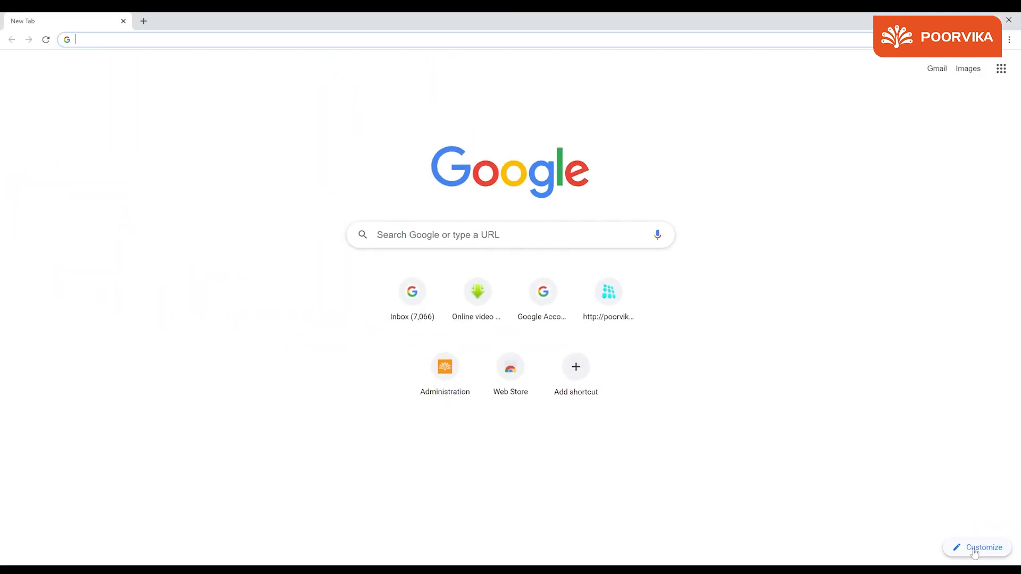
Open the Customize dialog from the New Tab page's bottom-right button.
left_click(984, 547)
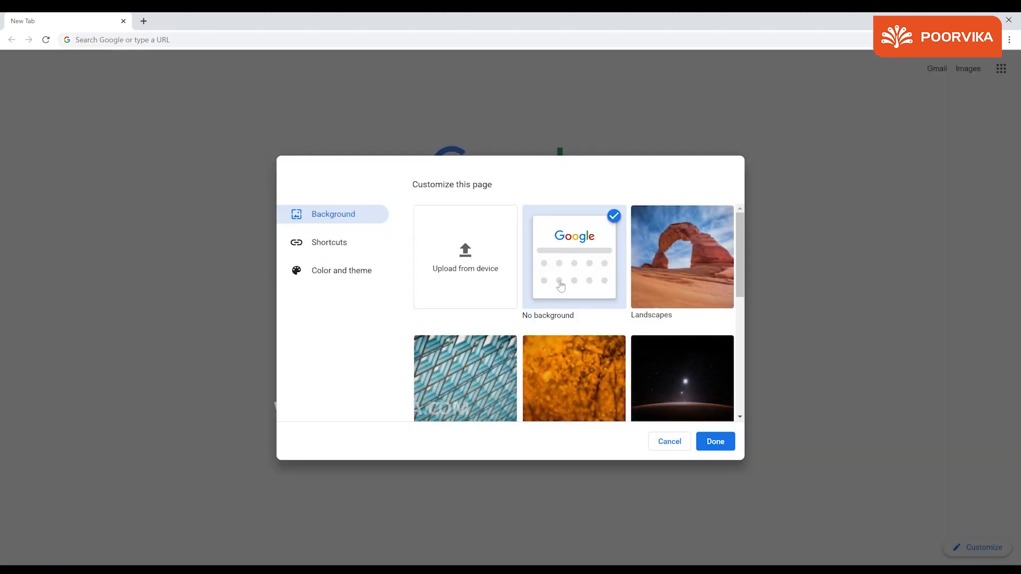
mouse_move(333, 243)
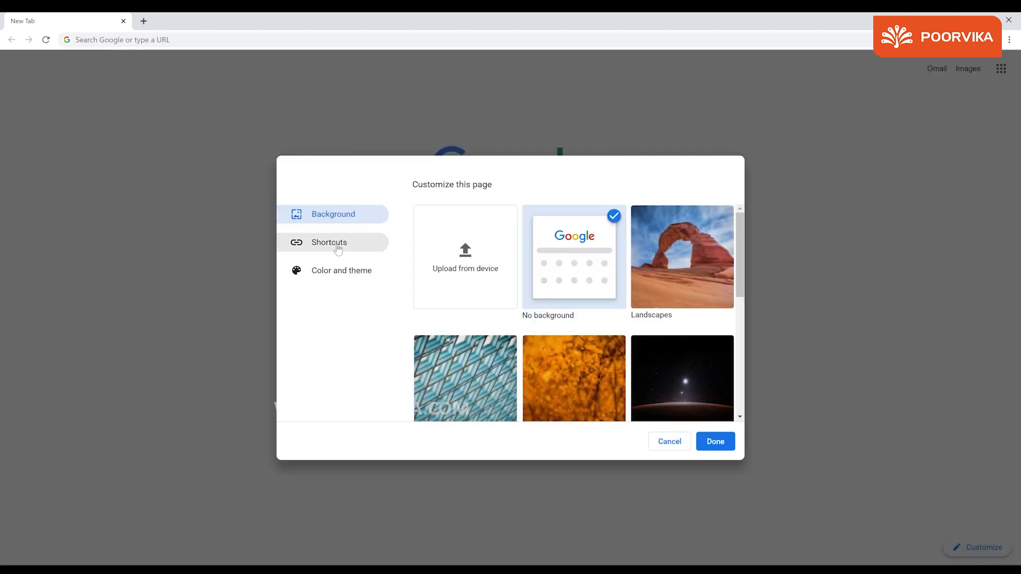
left_click(328, 243)
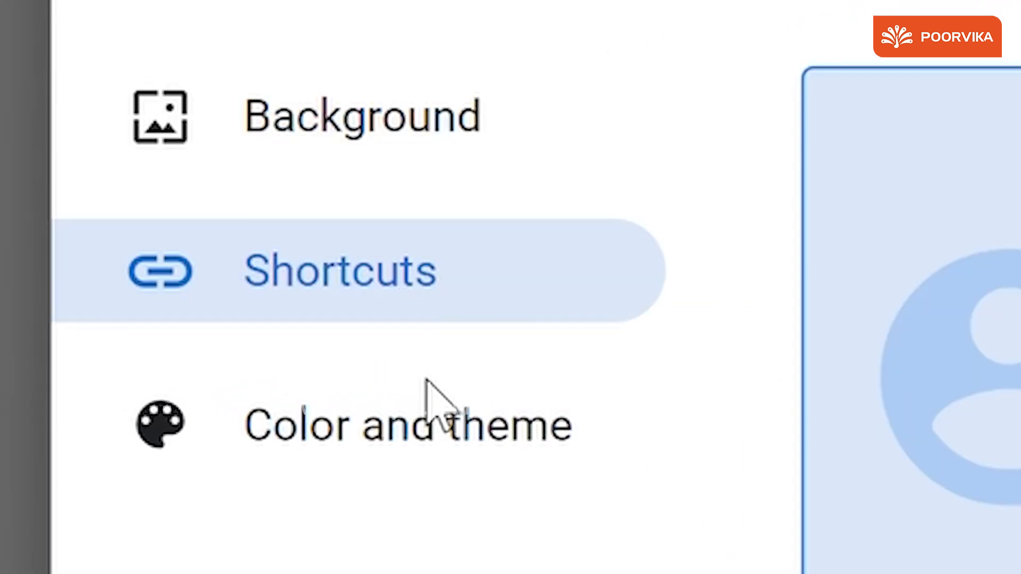
left_click(406, 426)
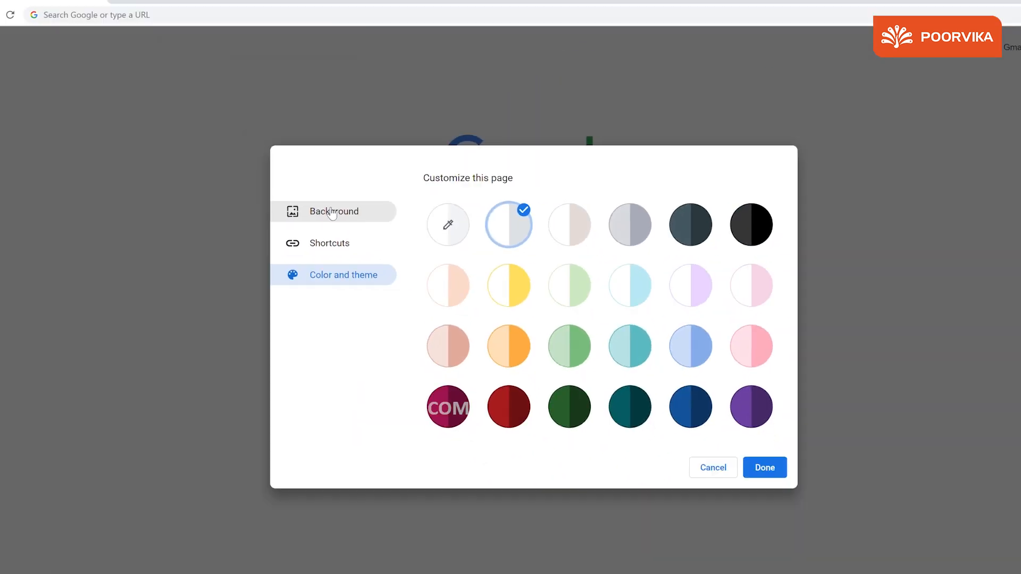
left_click(334, 211)
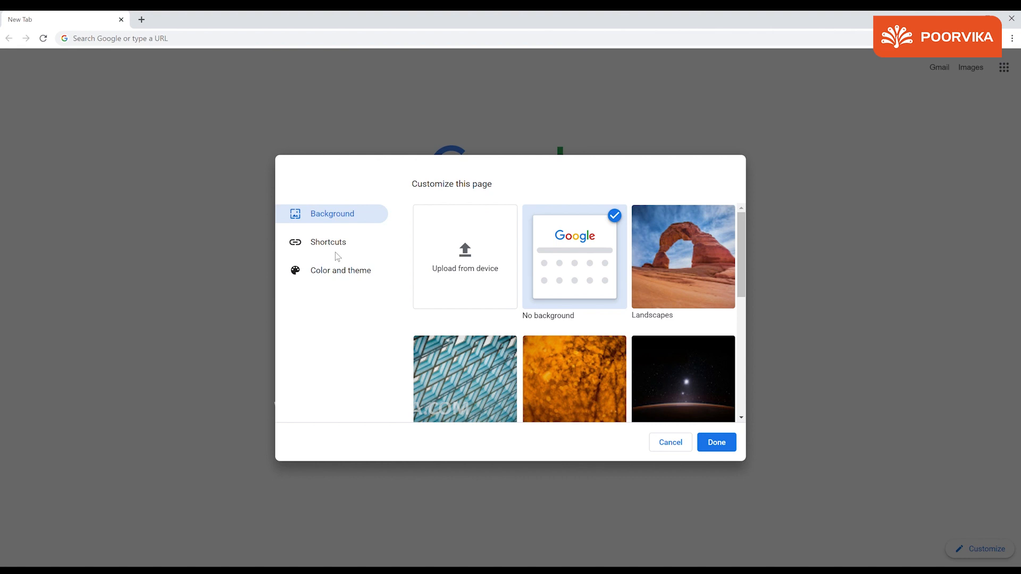
scroll("down", 3)
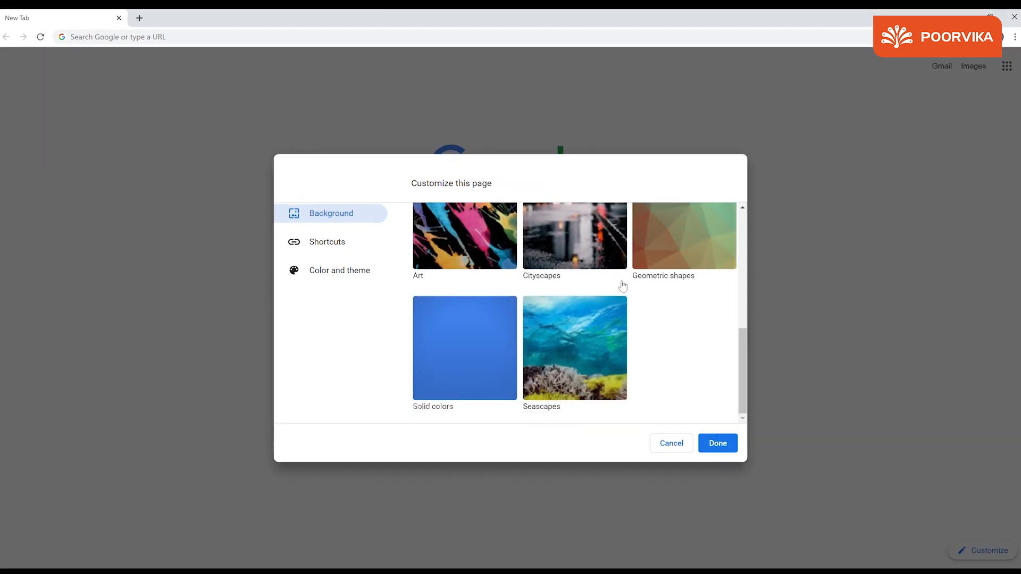
scroll("up", 3)
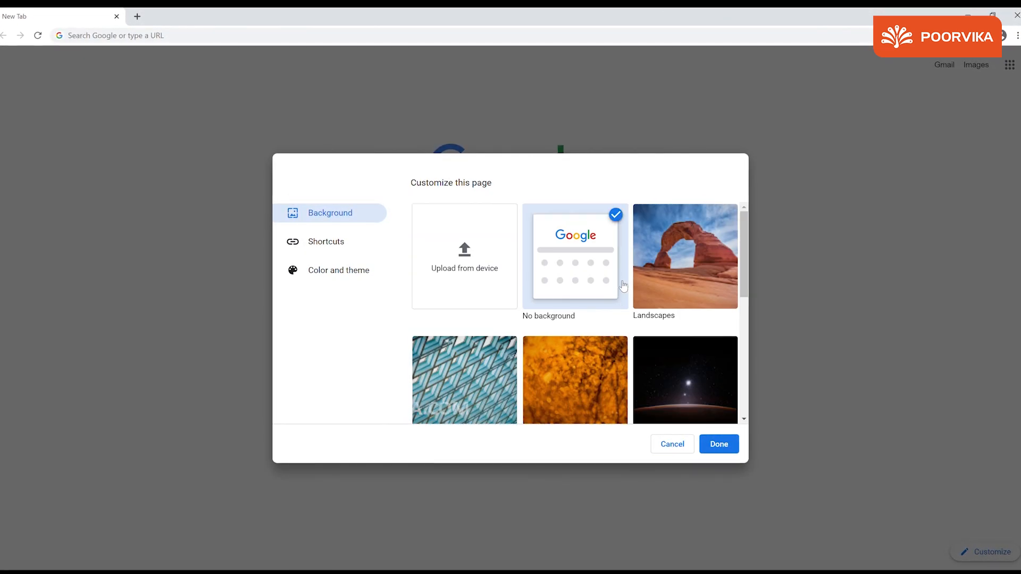
mouse_move(557, 227)
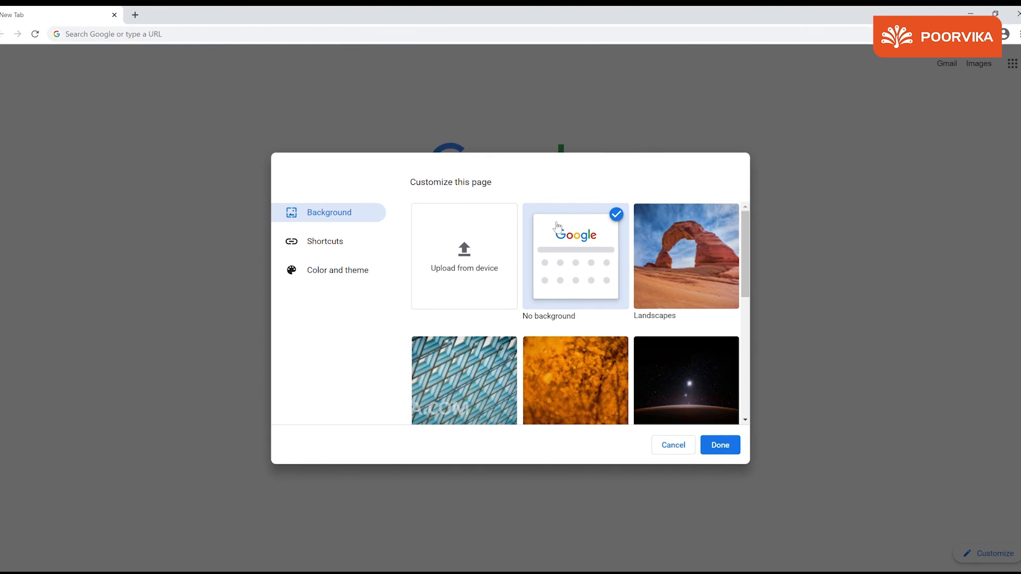
scroll("down", 3)
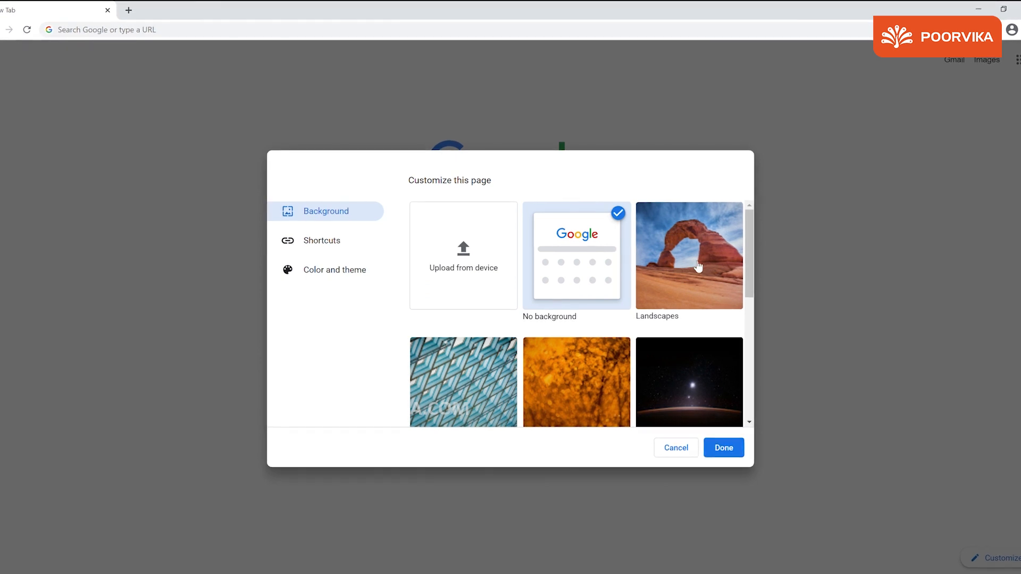
Choose the Landscapes collection with Refresh daily on, browse its images, and return to Background.
left_click(688, 254)
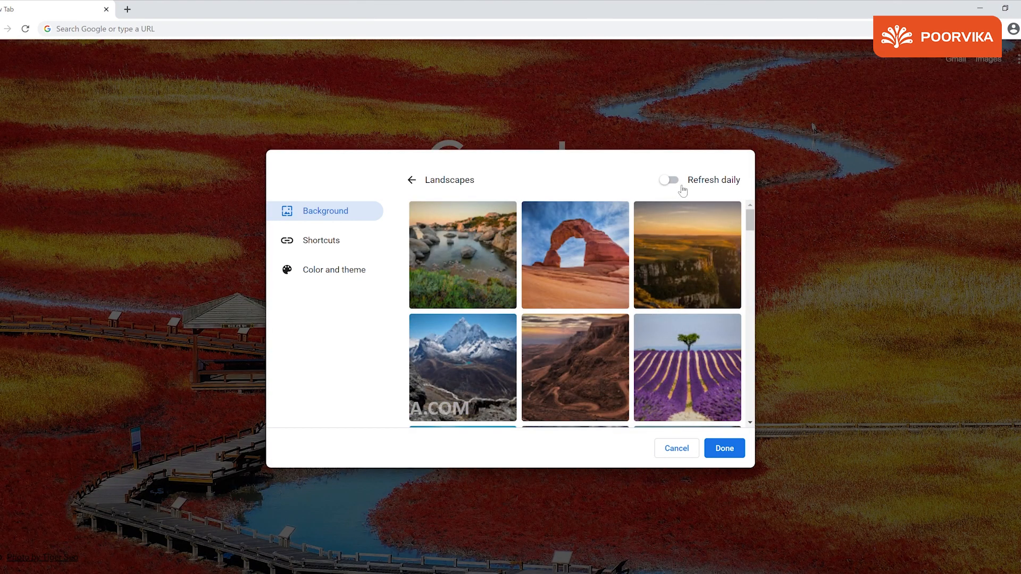
left_click(670, 180)
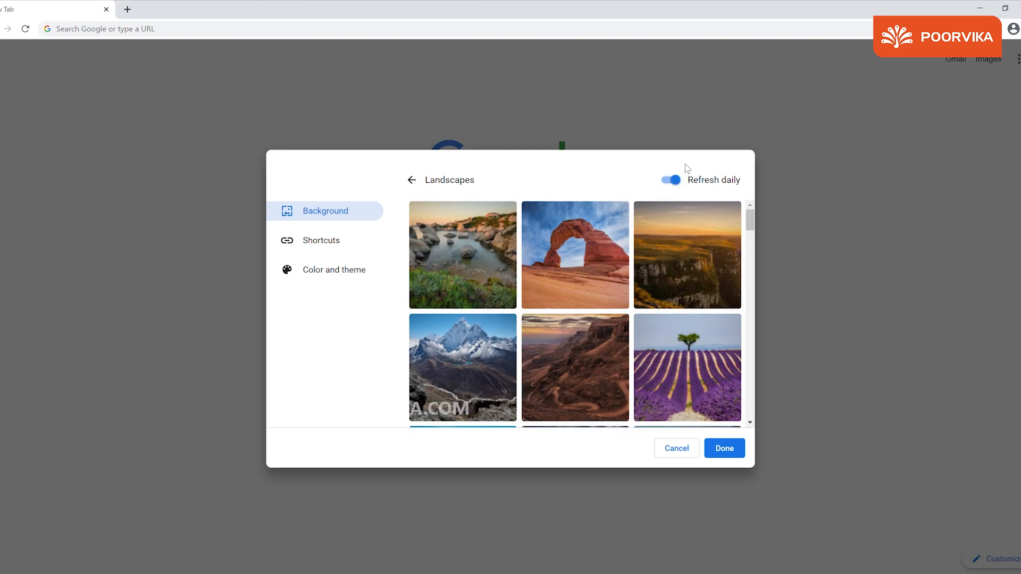
scroll("down", 3)
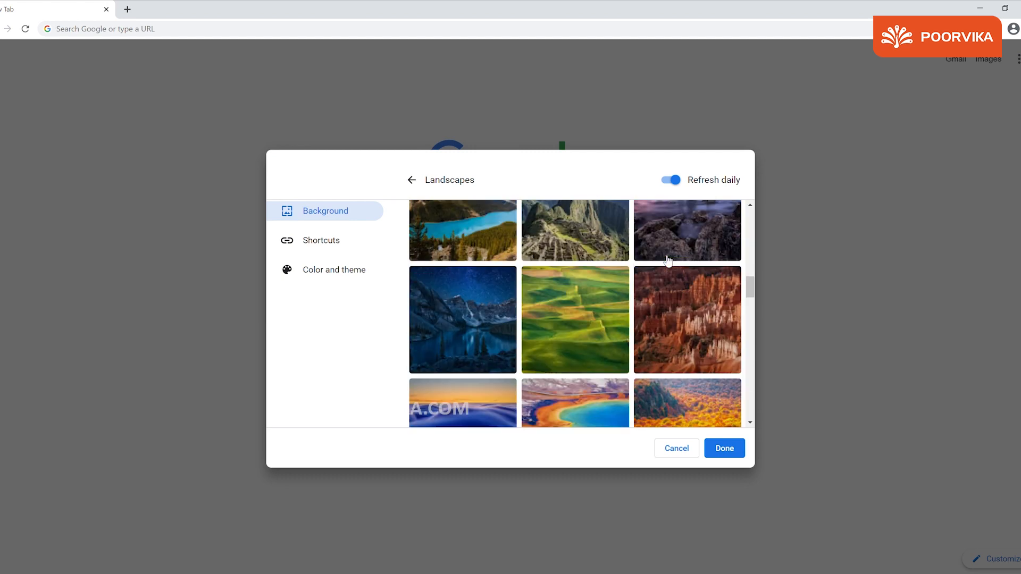
scroll("down", 3)
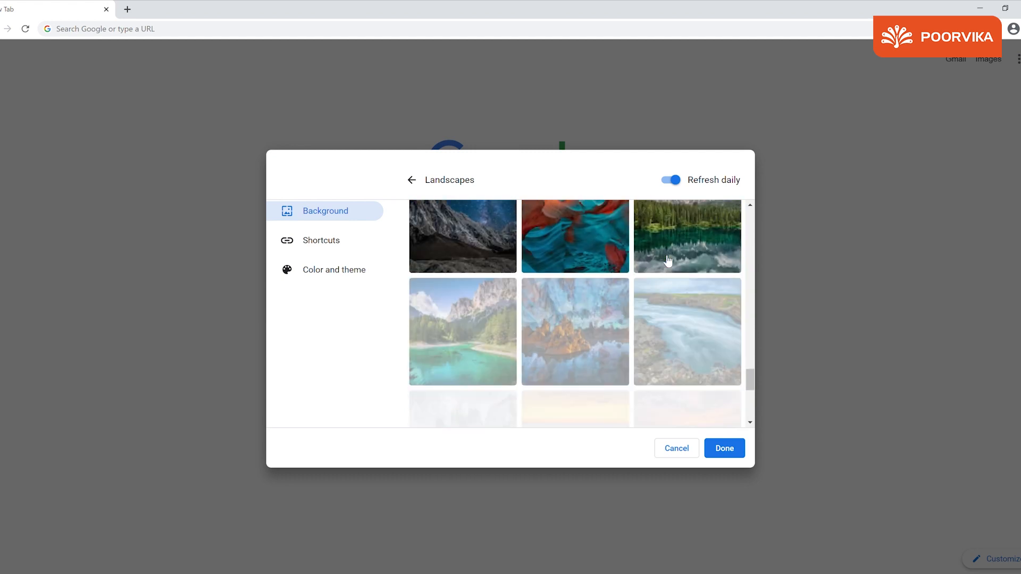
scroll("down", 3)
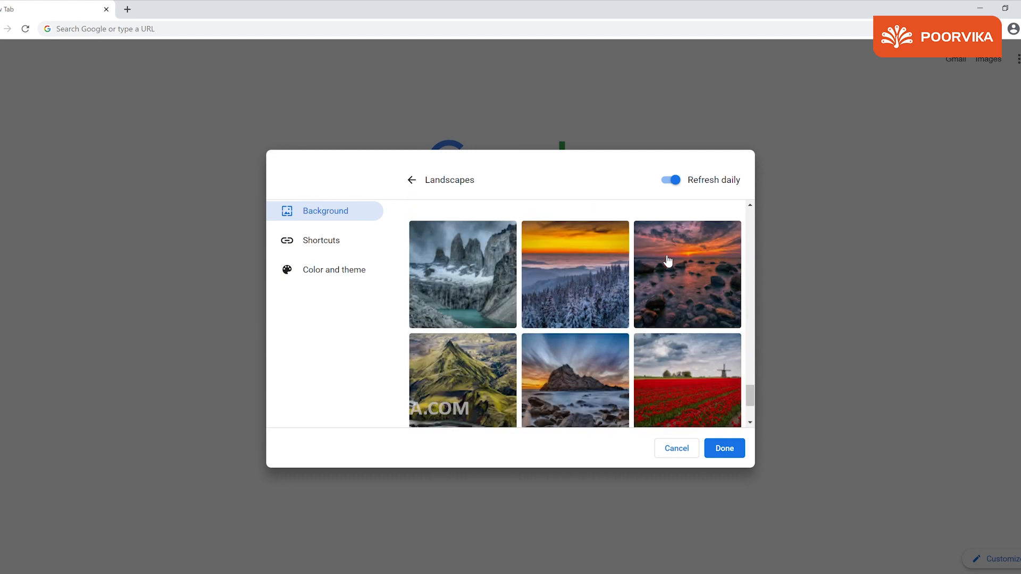
scroll("down", 3)
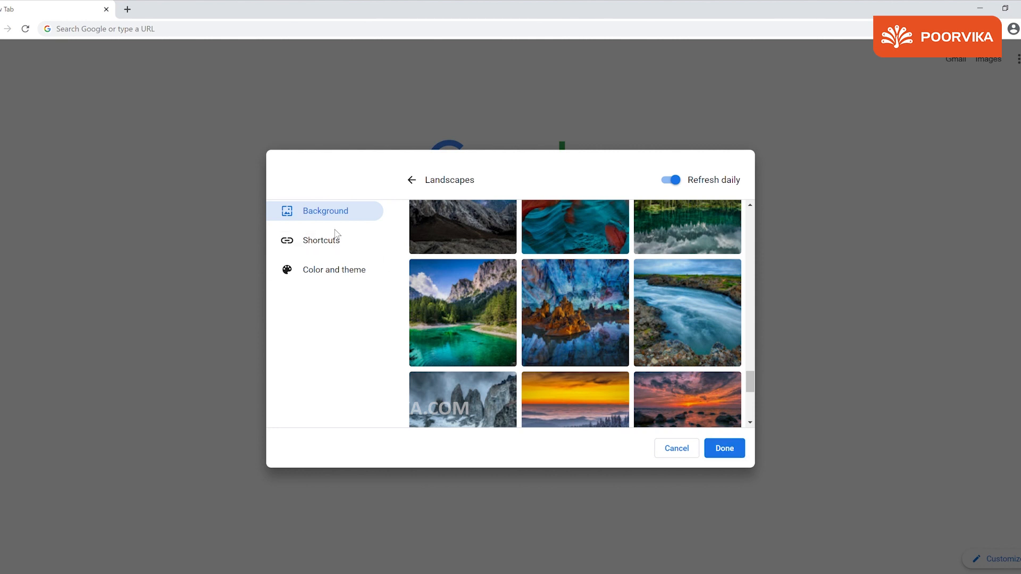
left_click(411, 180)
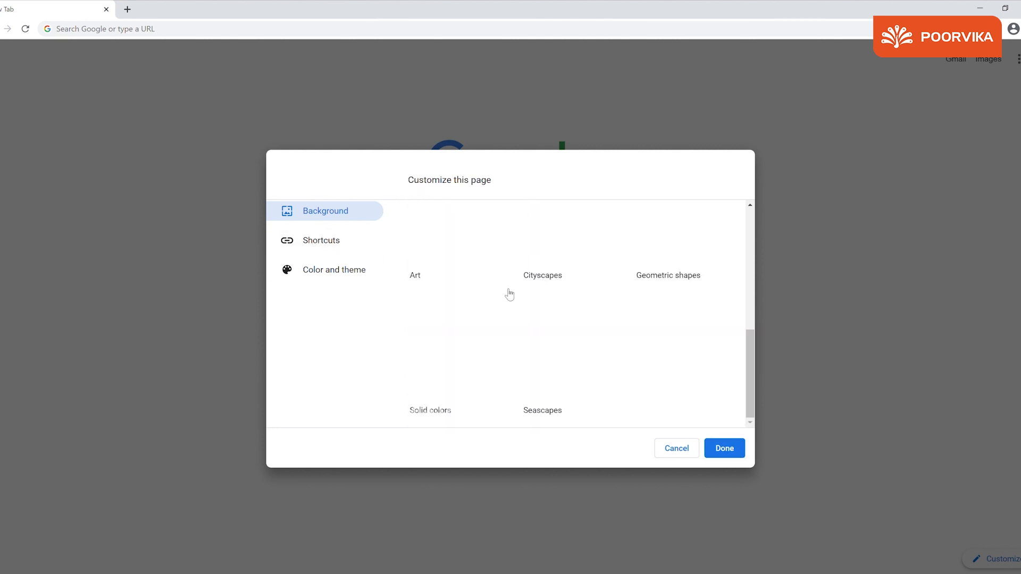
Set shortcuts to Most visited sites and display the Color and theme options.
left_click(320, 240)
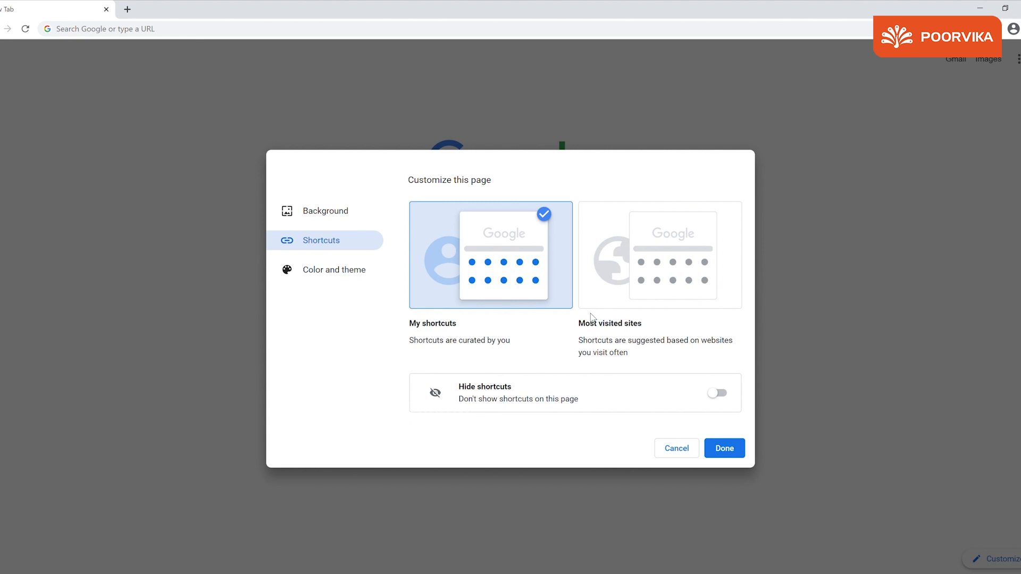
mouse_move(473, 292)
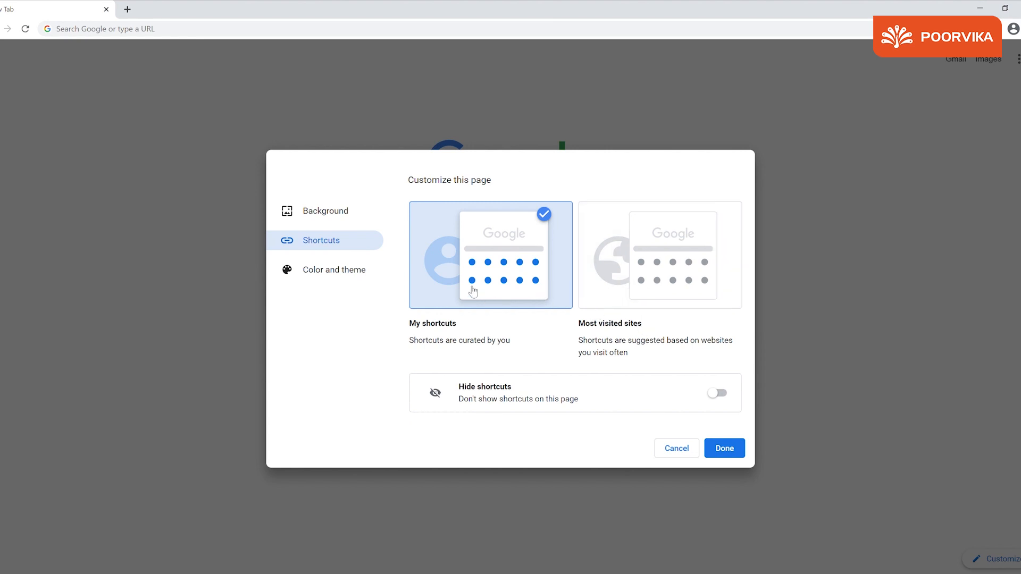
mouse_move(409, 344)
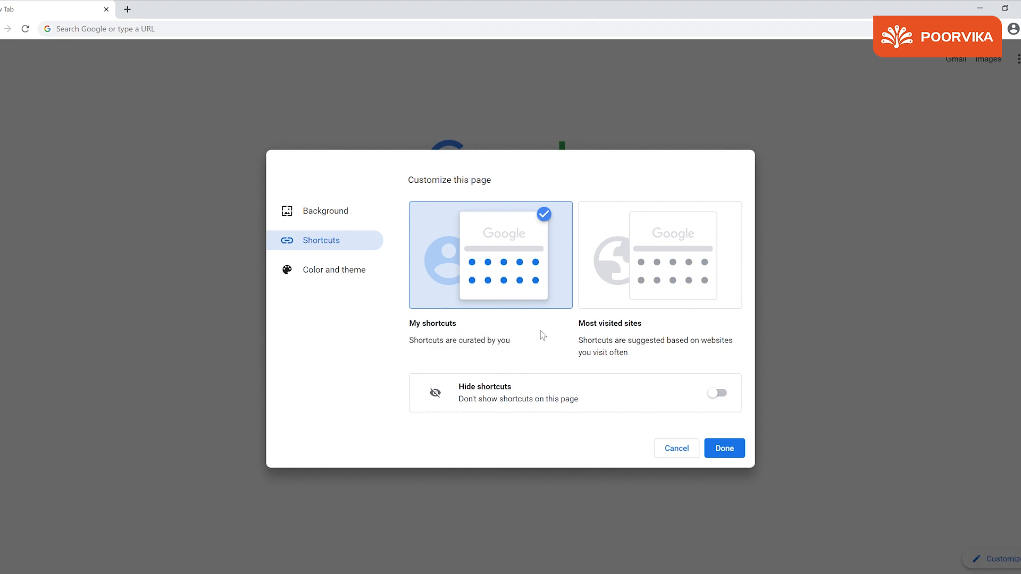
left_click(659, 255)
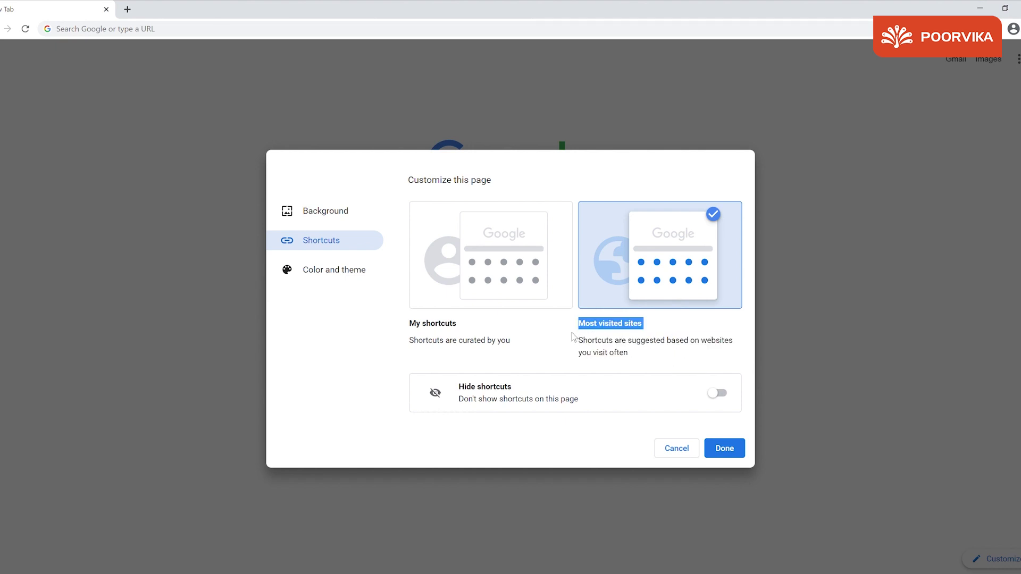
mouse_move(679, 416)
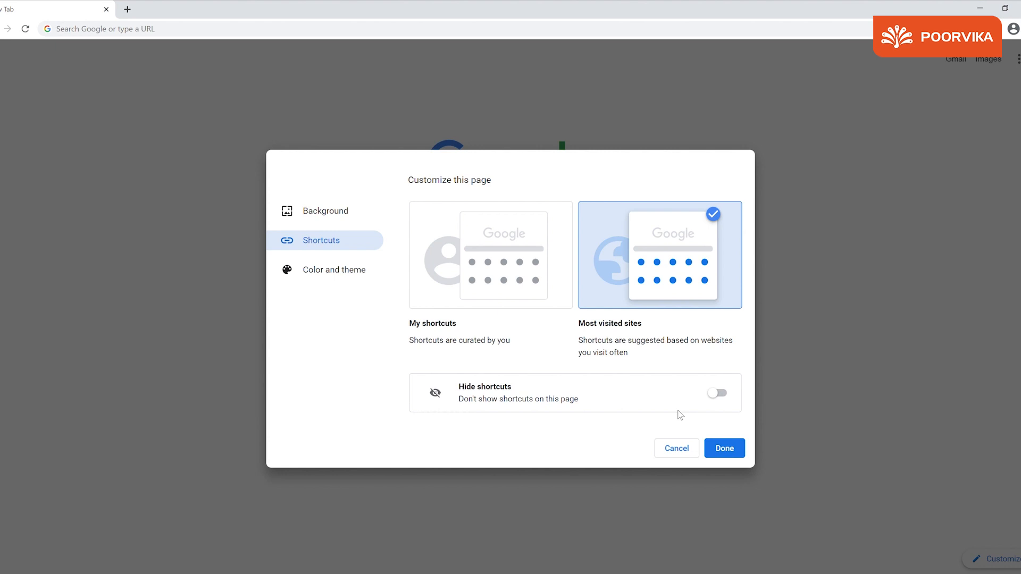
mouse_move(462, 392)
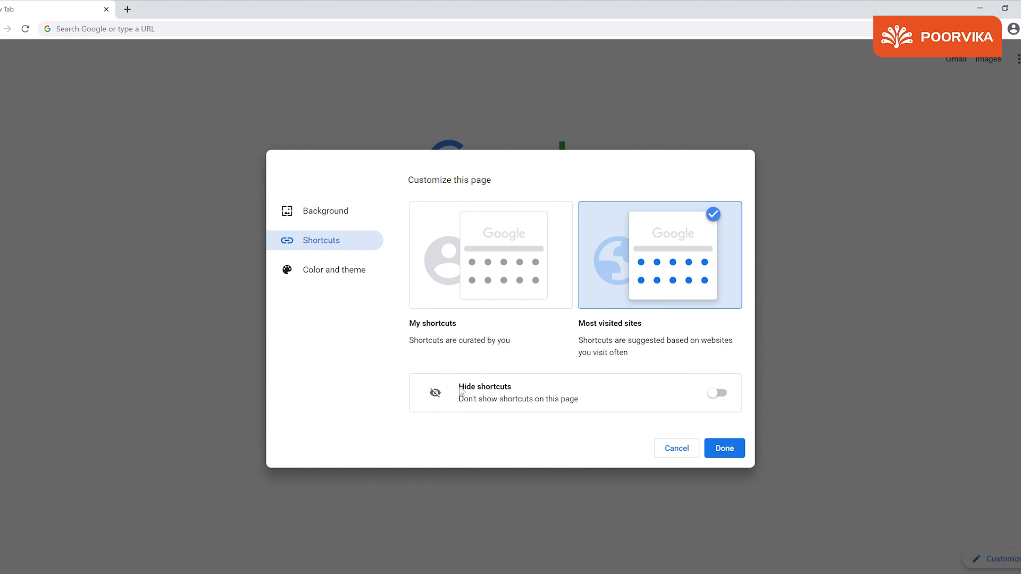
mouse_move(316, 285)
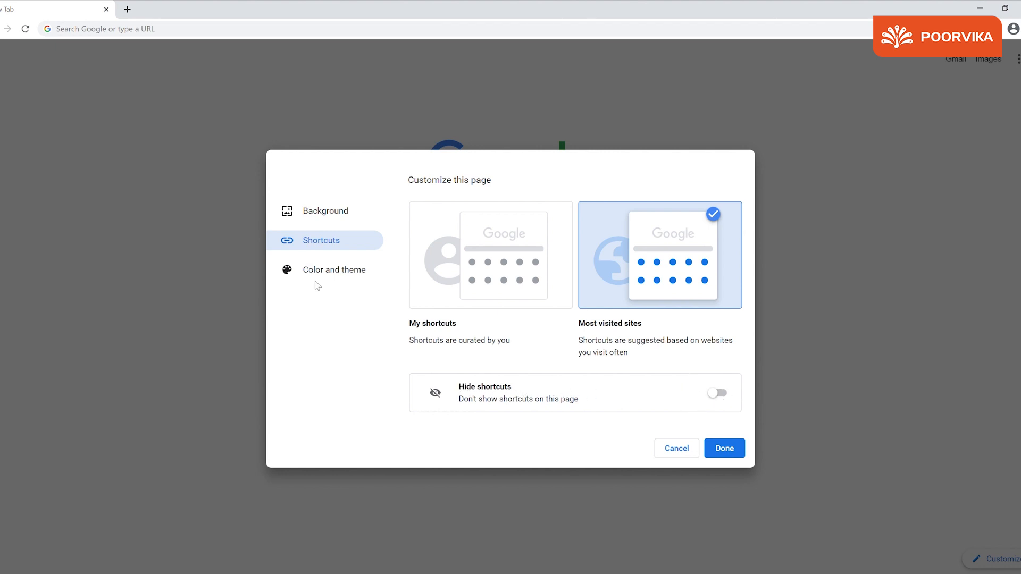
left_click(333, 269)
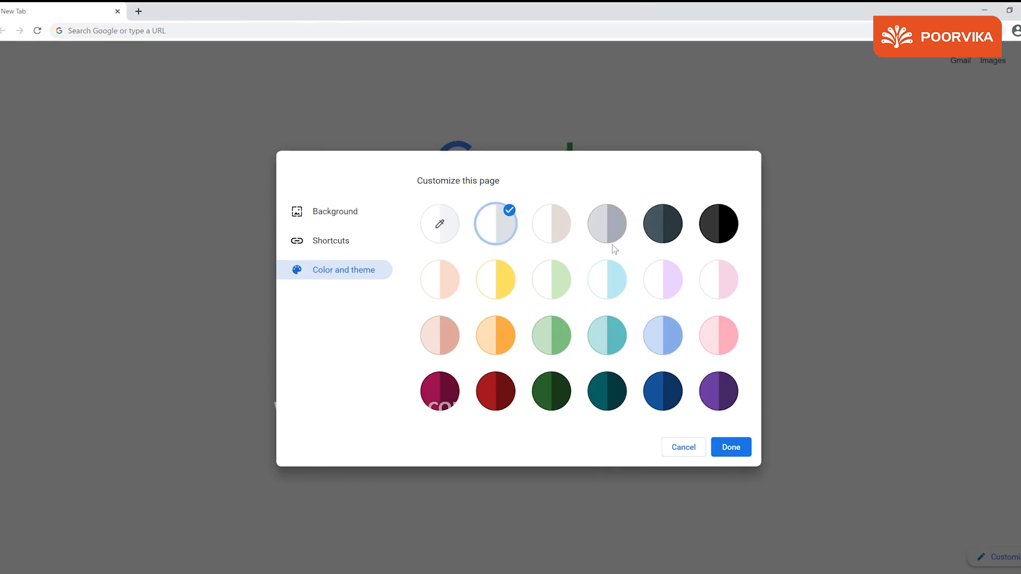